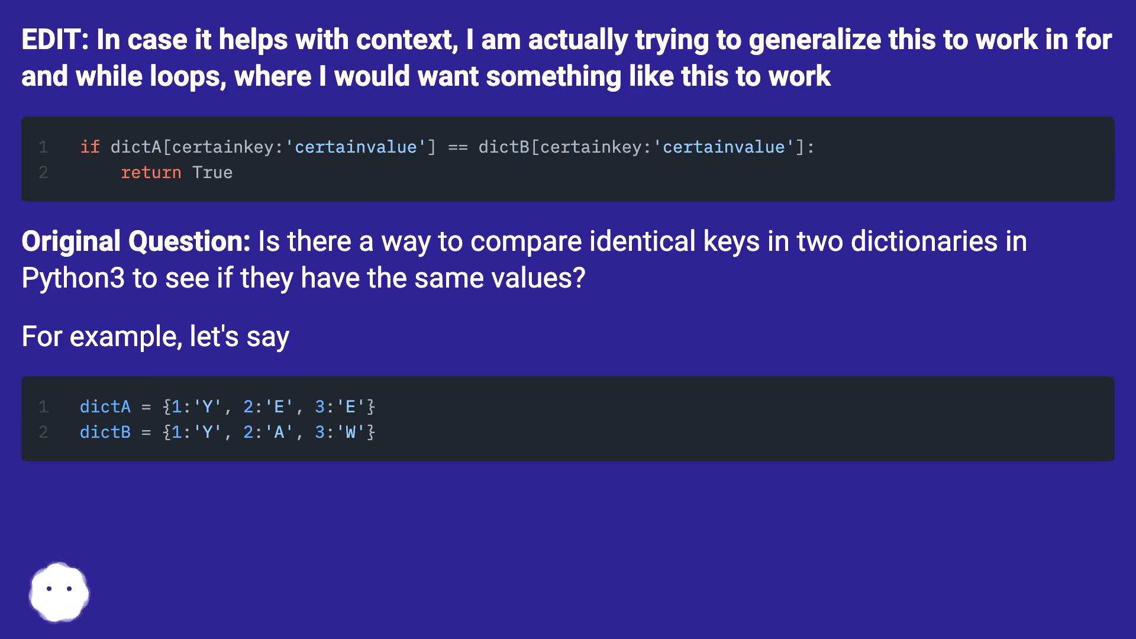
{"action": "scroll", "scroll_direction": "down", "scroll_amount": 3}
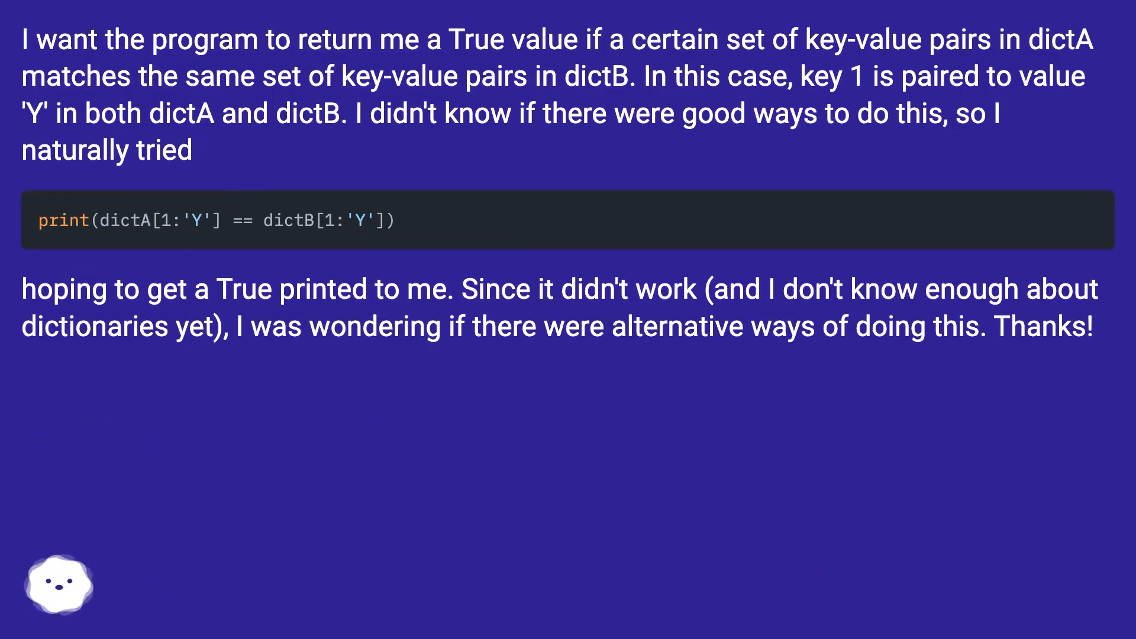